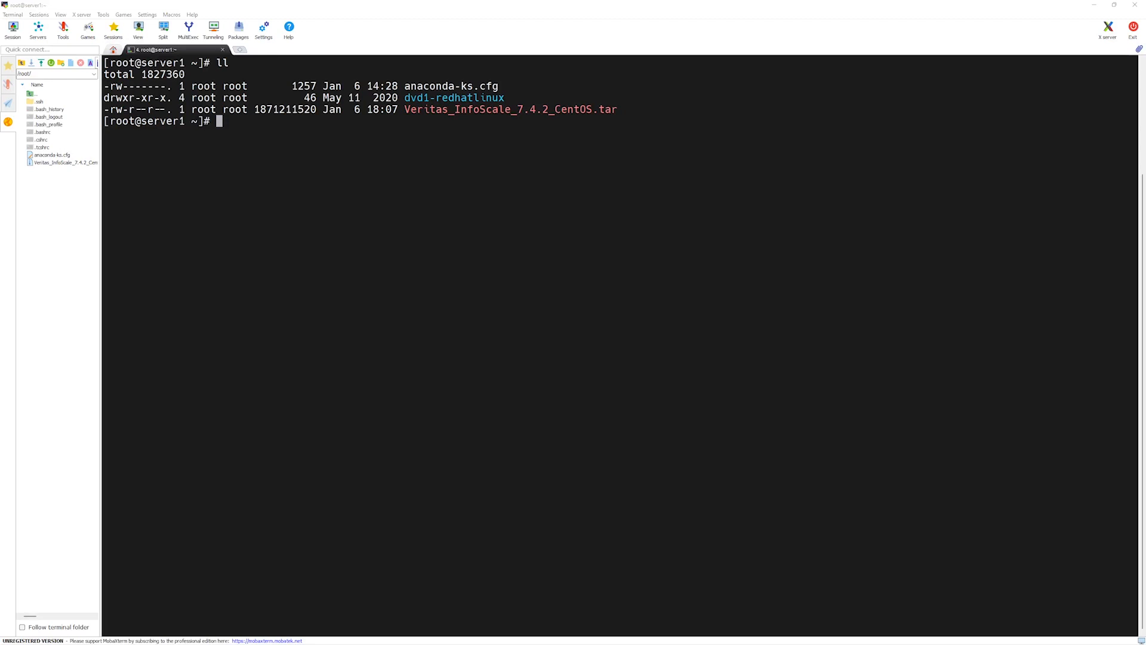
mouse_move(793, 378)
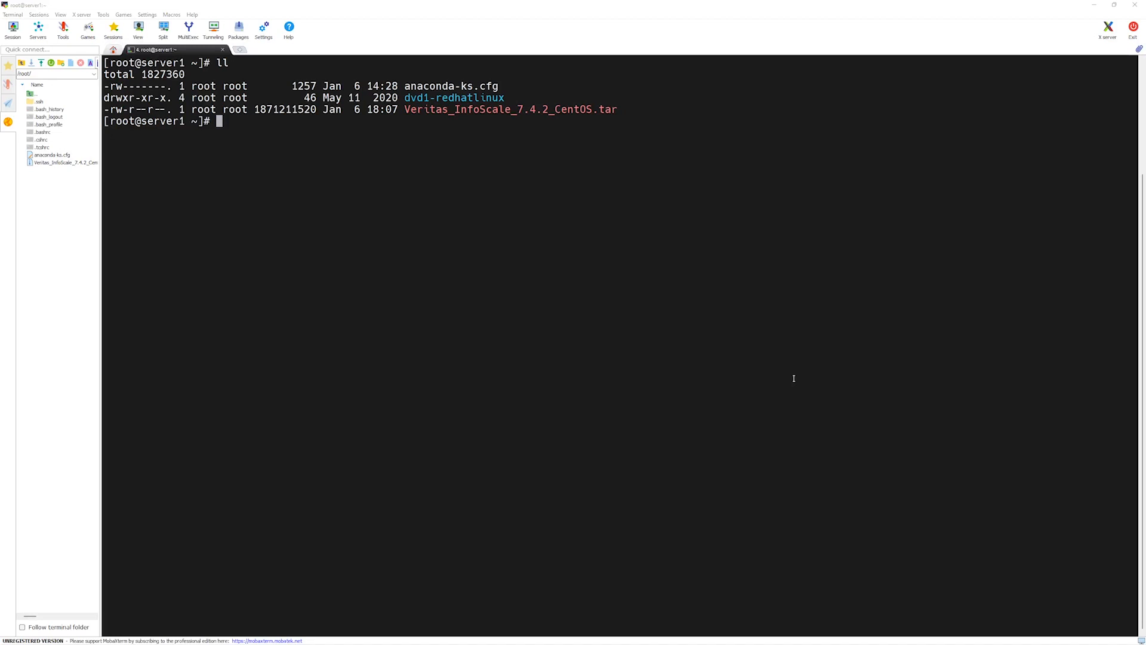
Navigate into dvd1-redhatlinux/rhel7_x86_64 and list its contents.
text(cd dvd1-redhatlinux/)
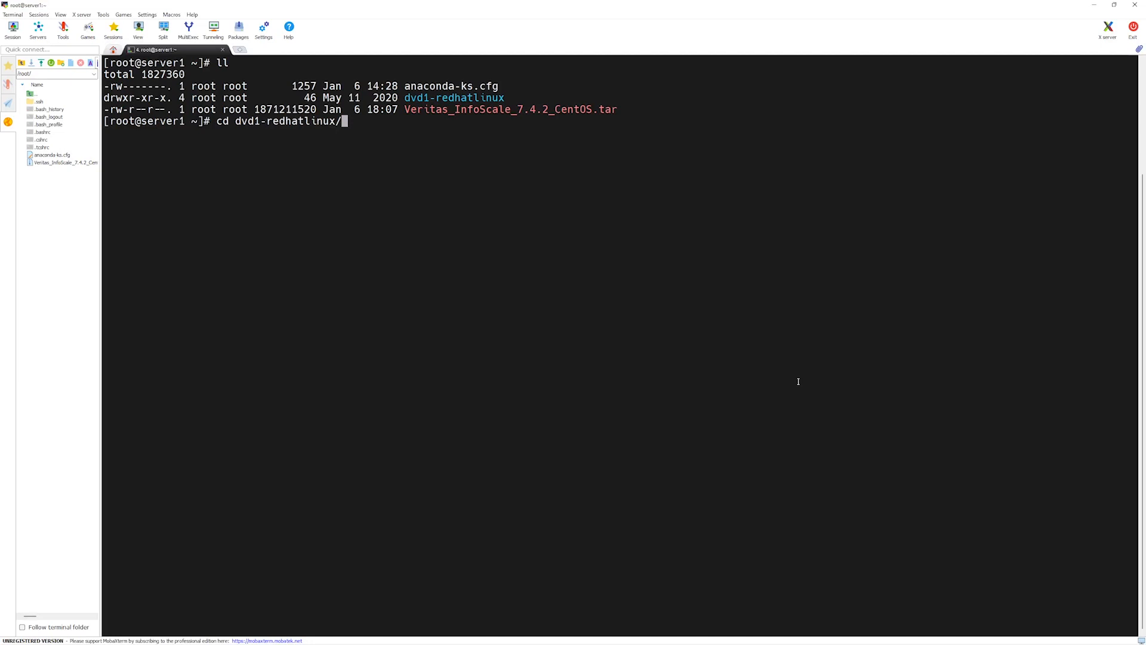
key(Return)
text(ll)
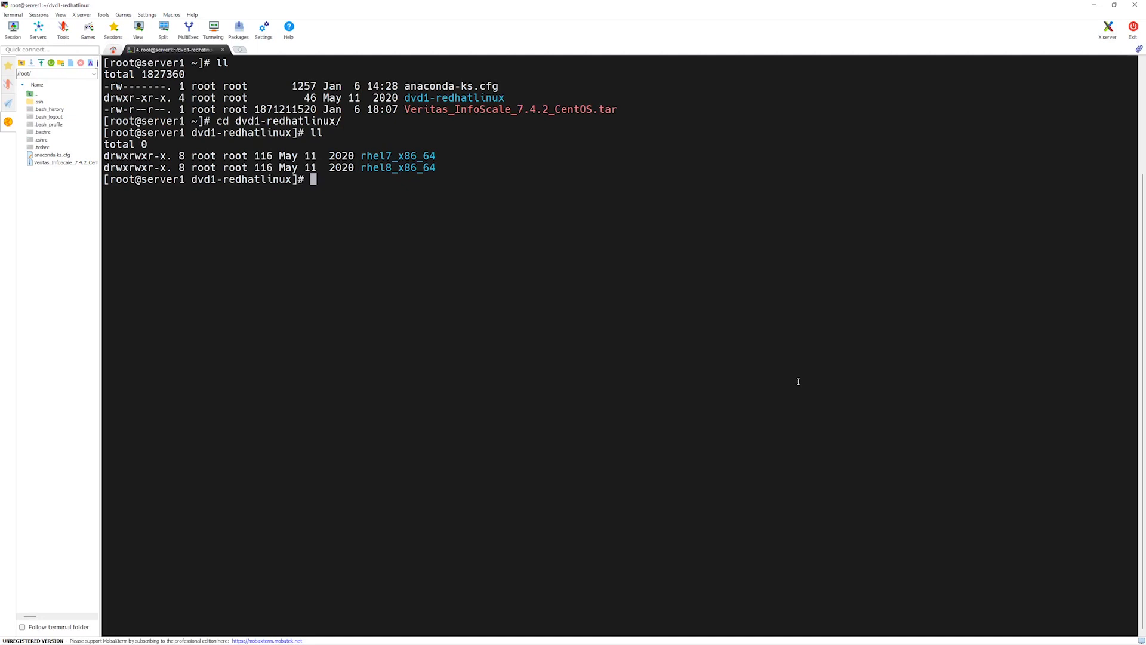
text(cd)
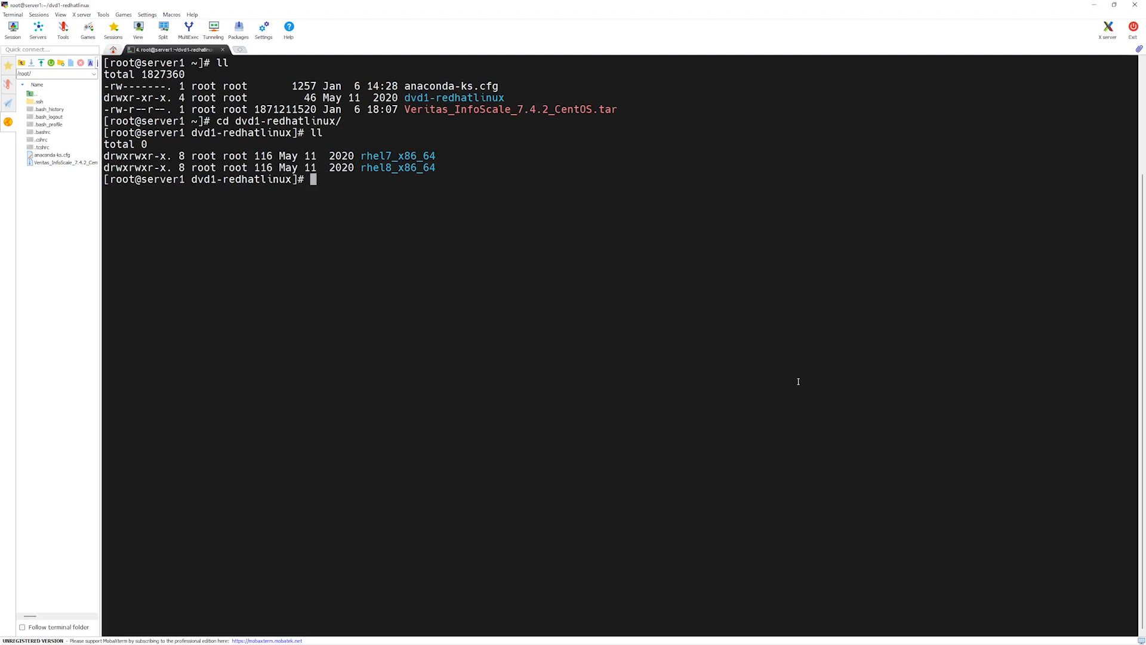
text(cd rhel)
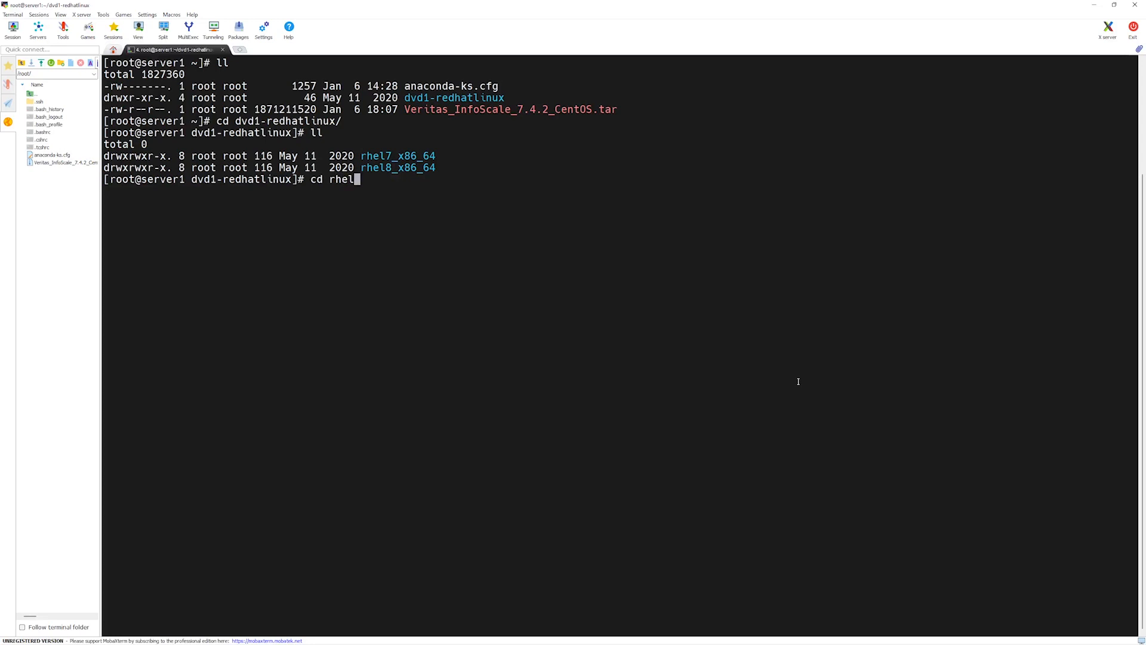
key(Tab)
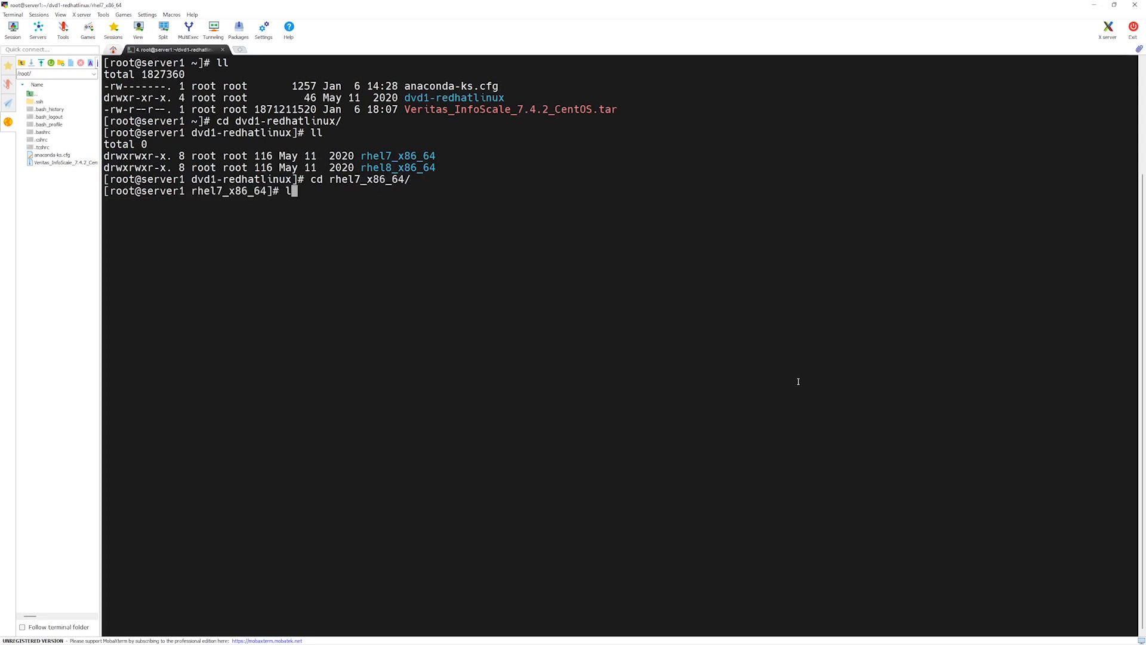
key(Return)
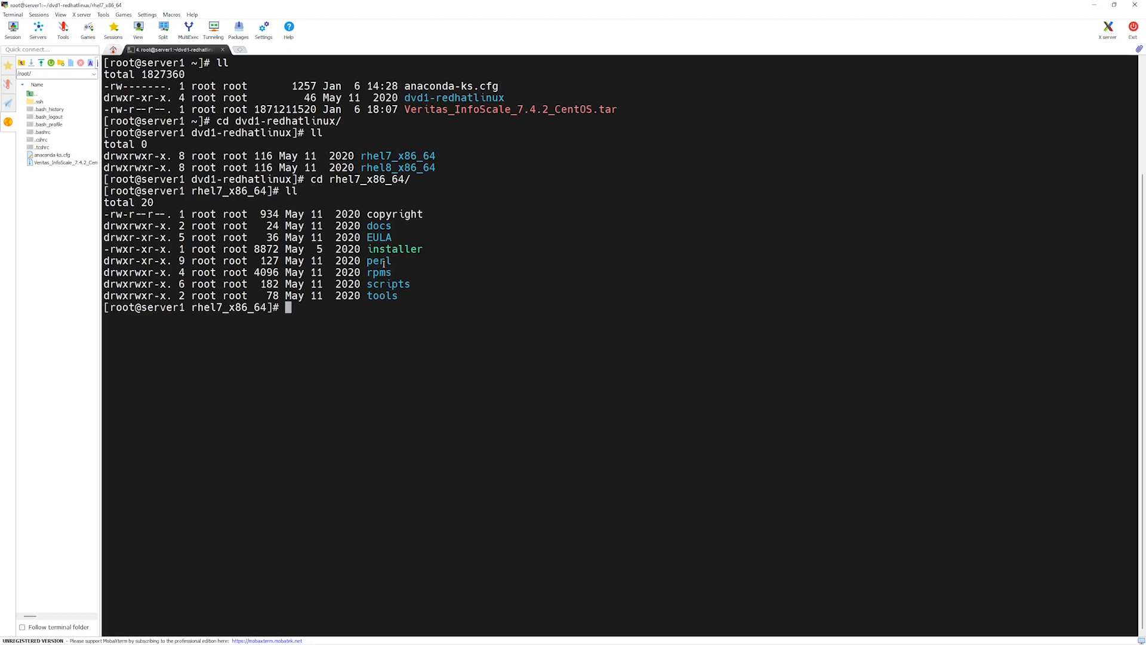
Launch the Veritas installer with ./installer from the rhel7_x86_64 folder.
double_click(394, 248)
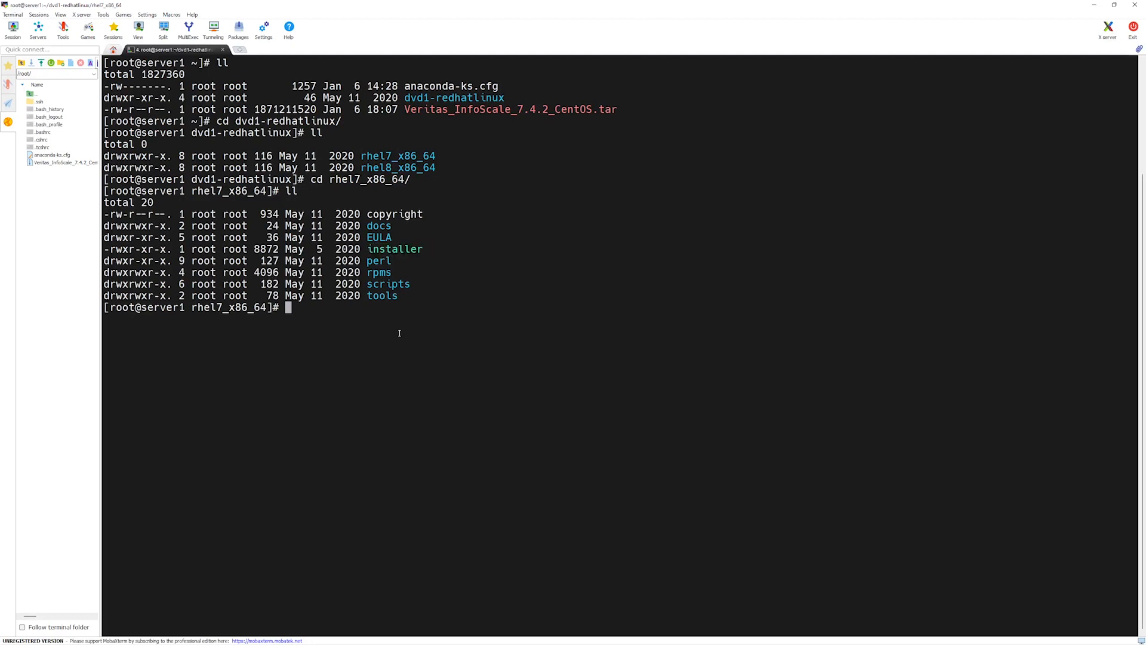
text(.)
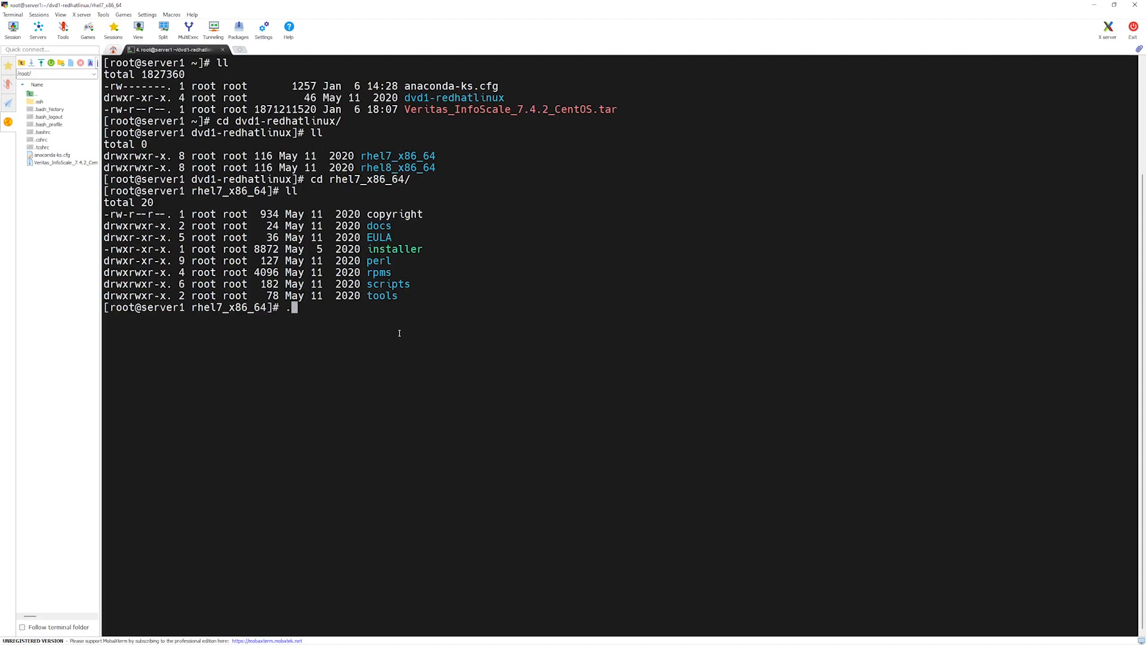
text(installer)
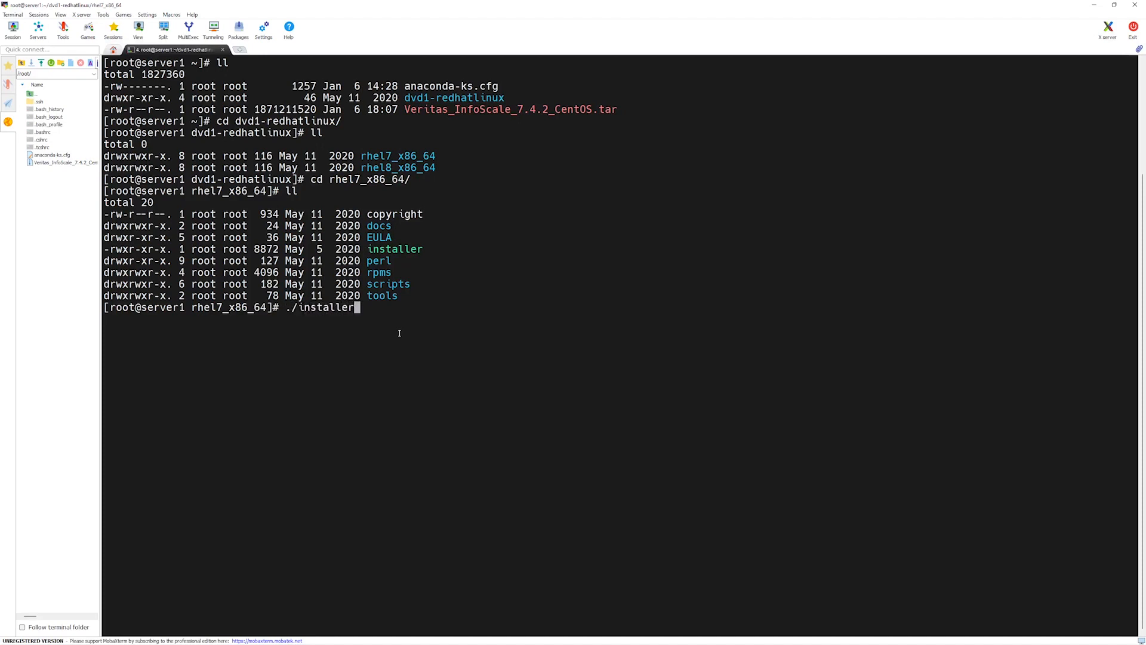
key(Return)
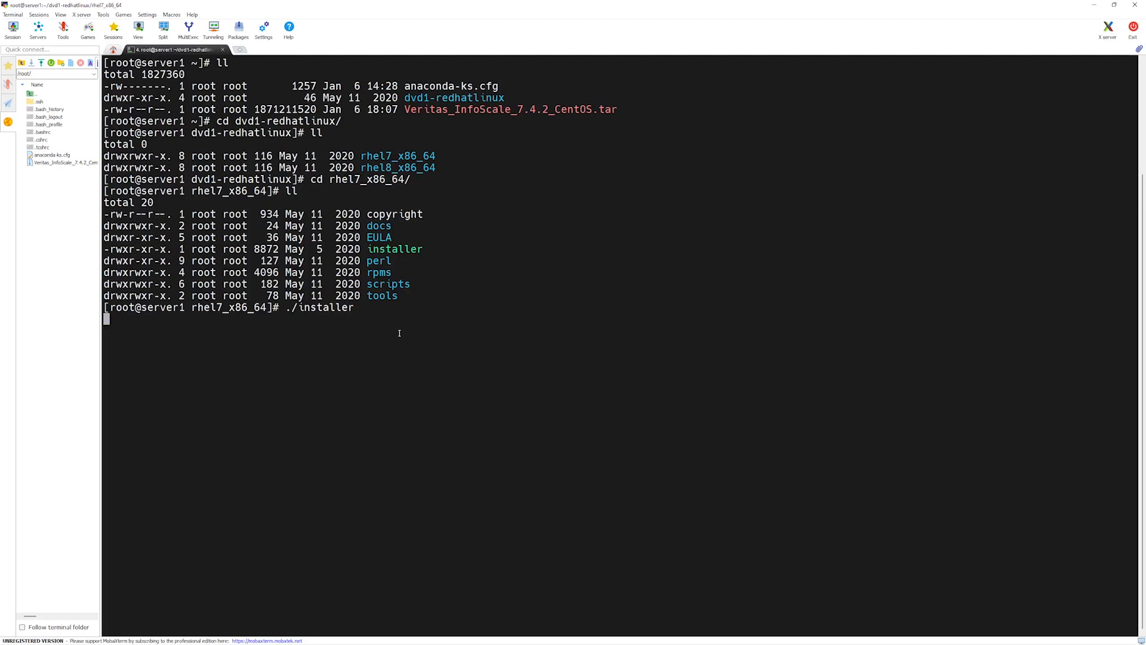
Choose precheck option 4 (Enterprise) and 3 (SFHA) for systems server1 server2.
key(Return)
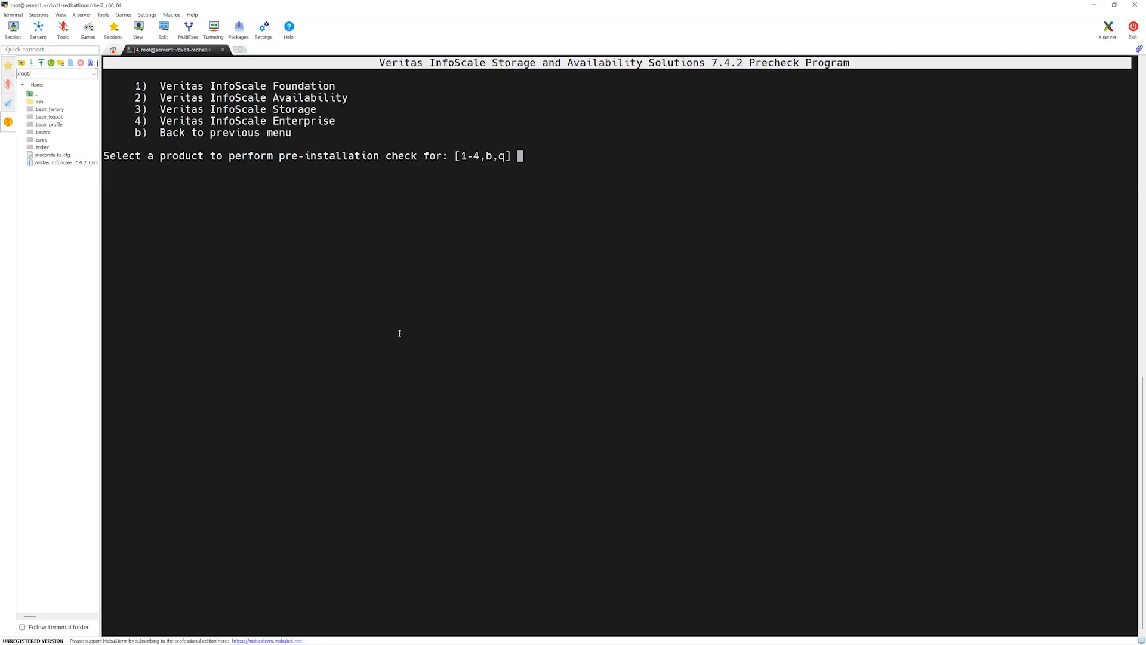
text(4)
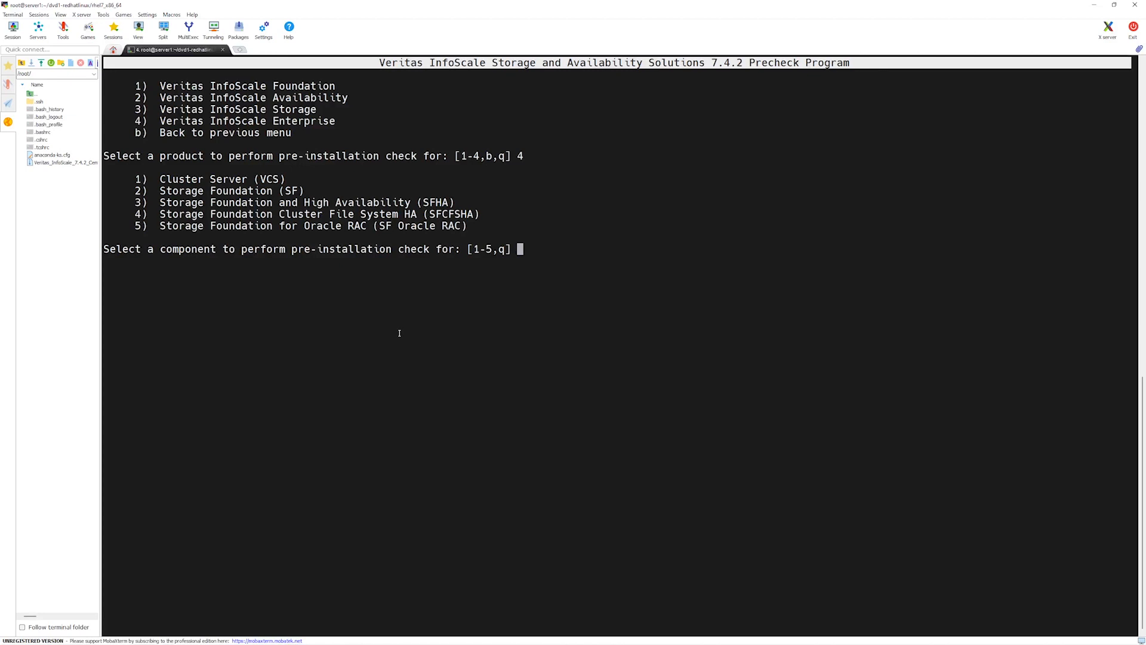
text(3)
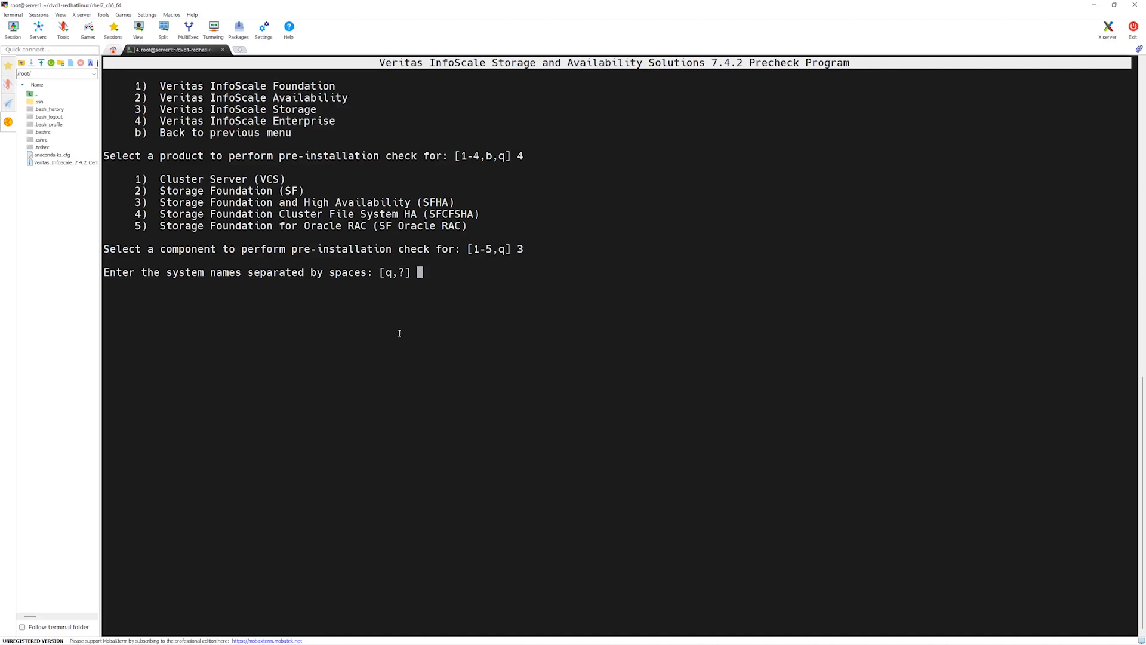
text(server)
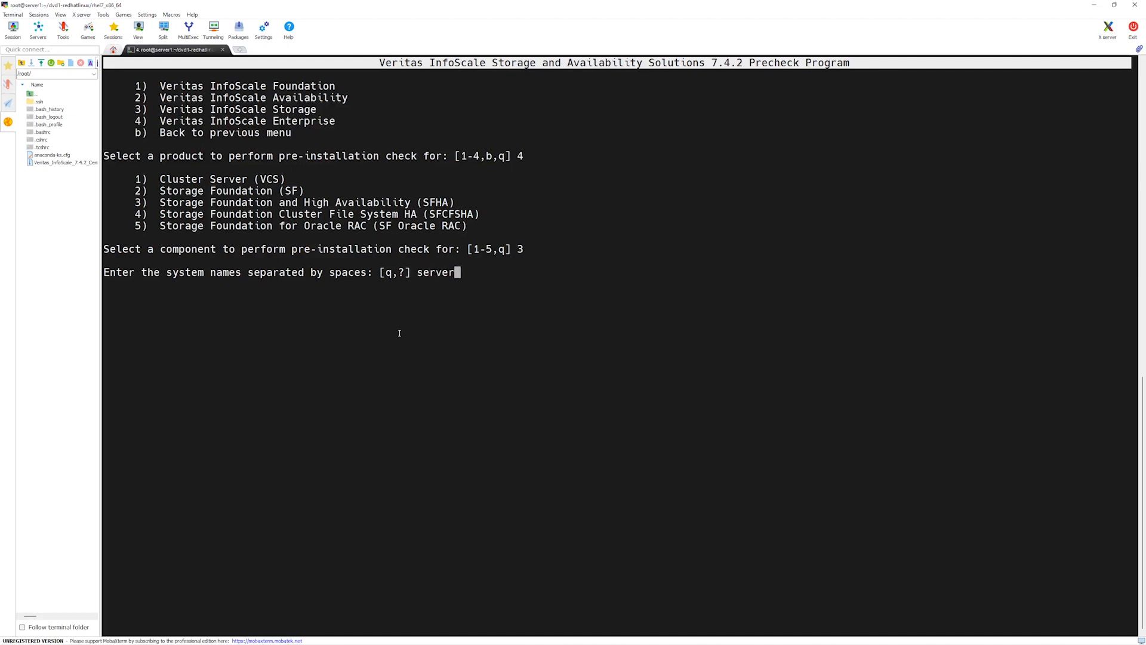
text(1 server)
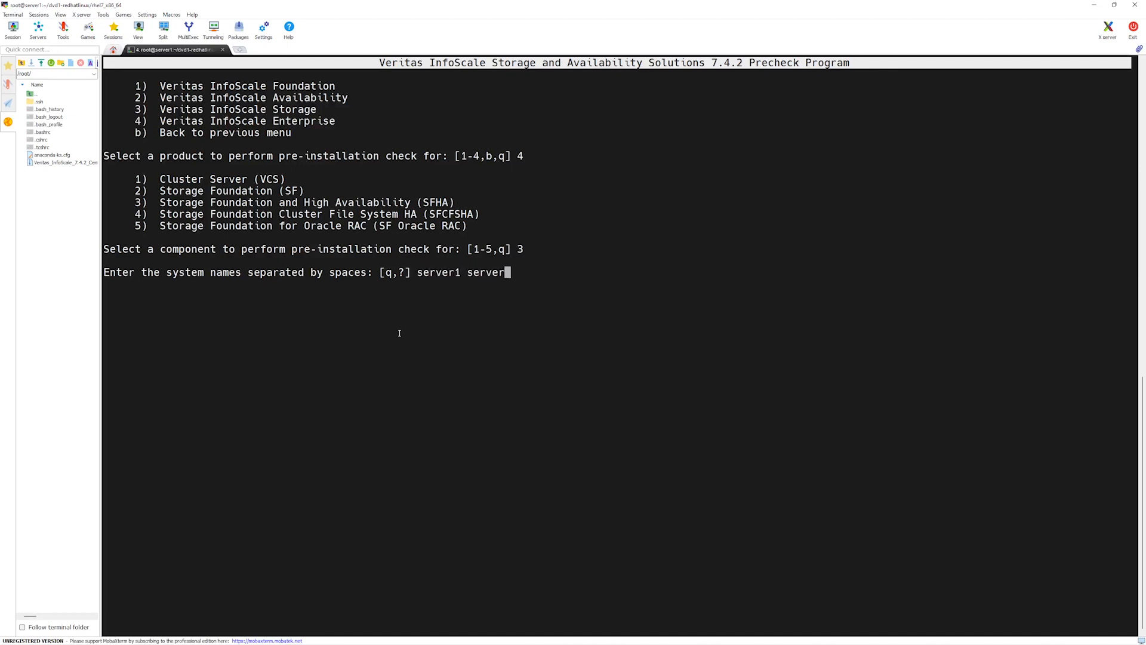
key(Return)
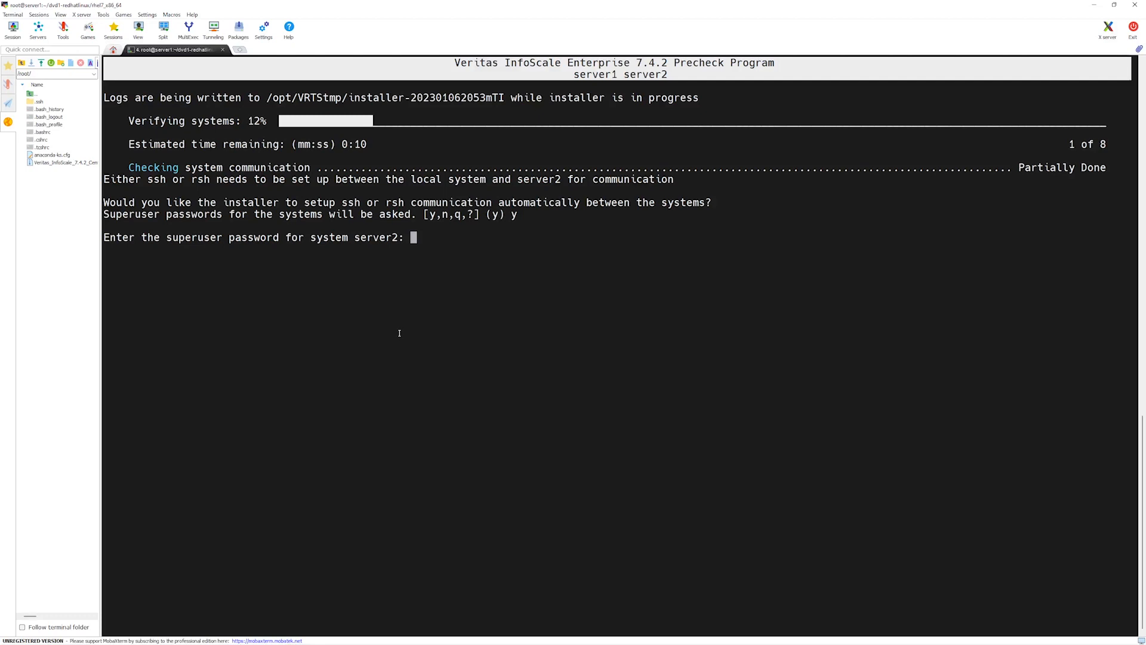
Submit server2's root password, choose ssh (1) and accept the default /var/tmp key path.
key(Return)
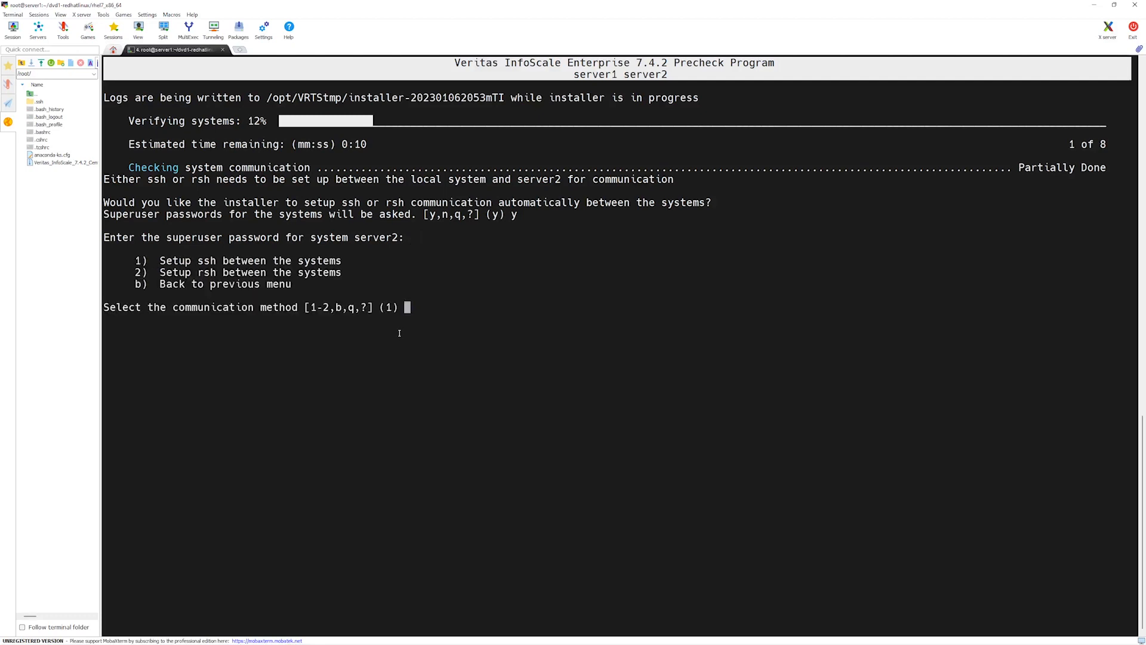
text(1)
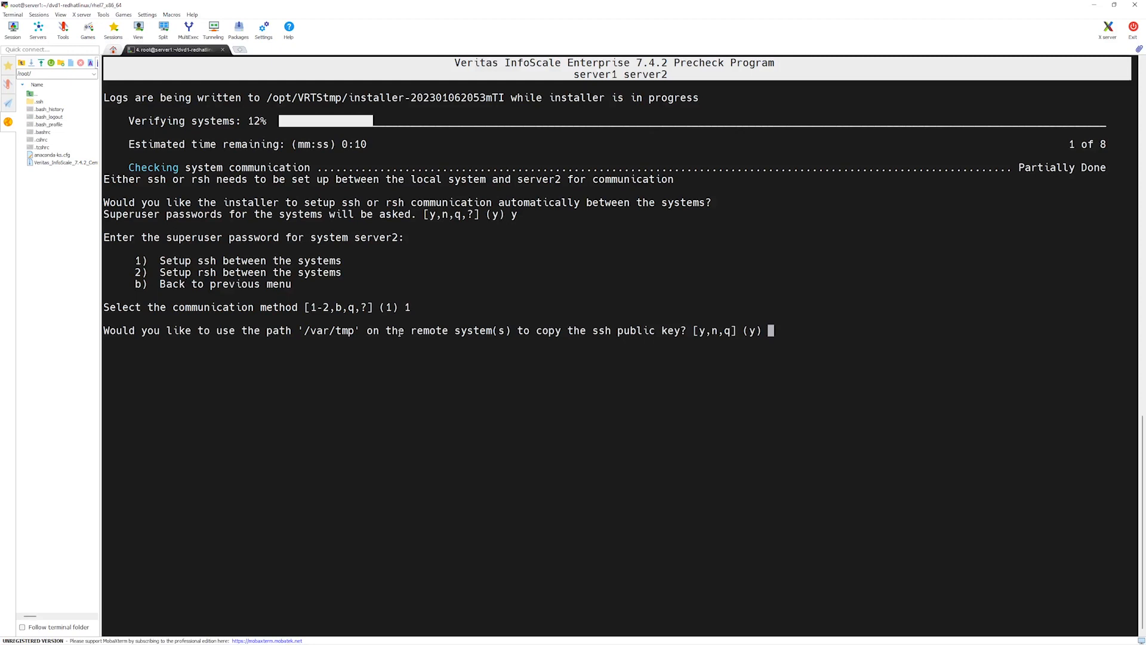
key(Return)
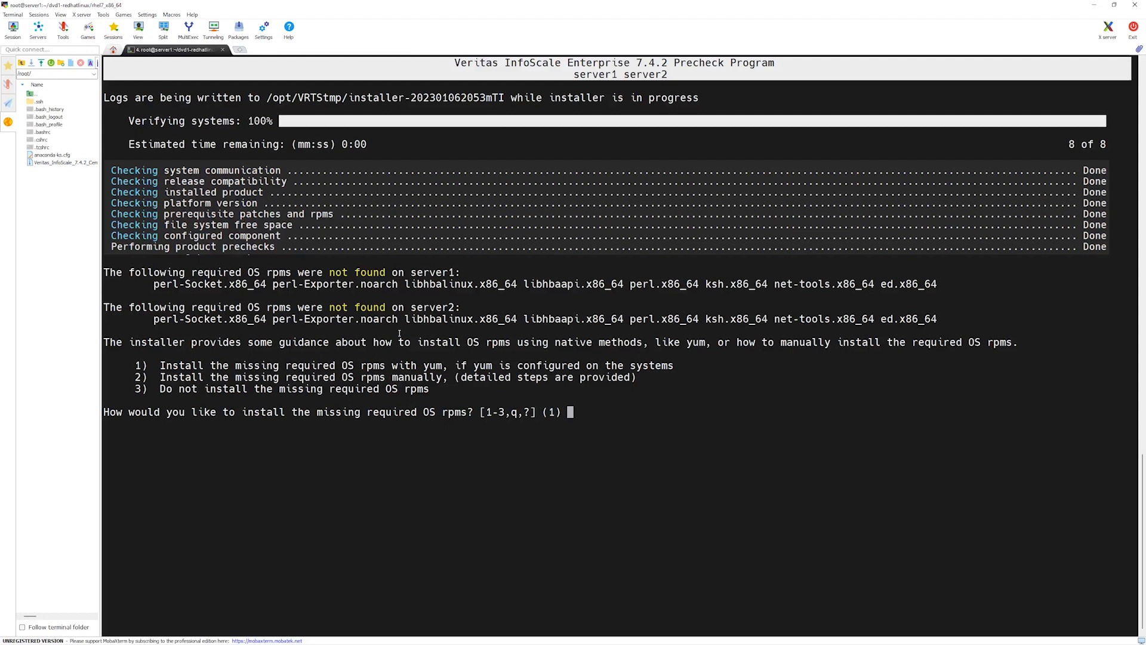
Choose option 1 to install the missing OS rpms with yum on both servers.
double_click(187, 284)
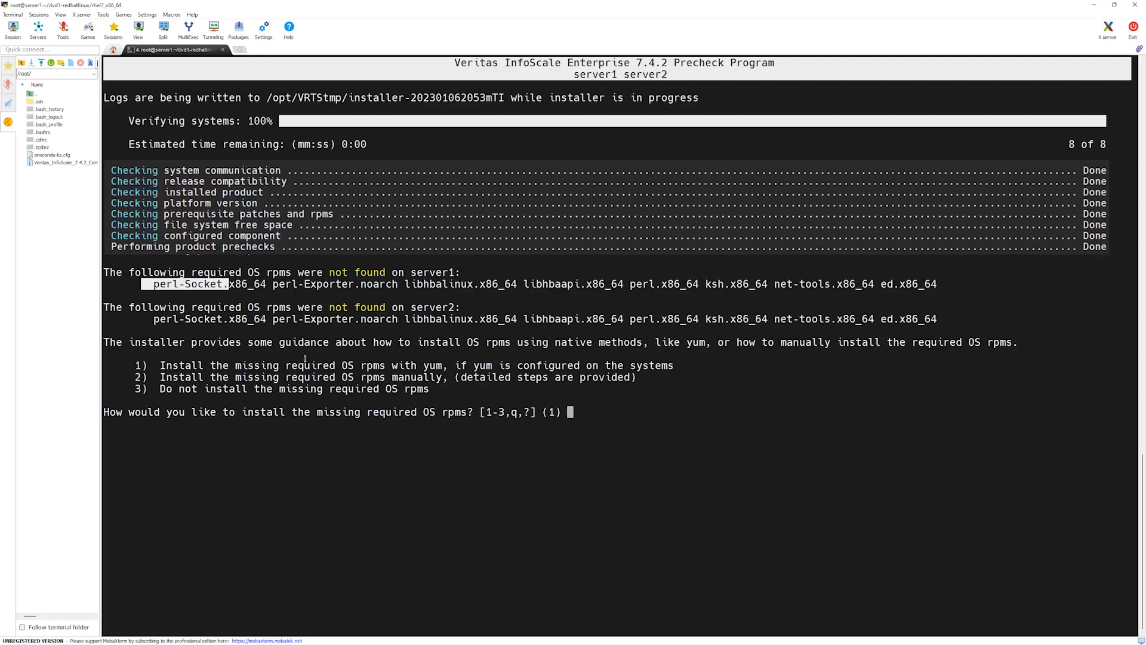
text(1)
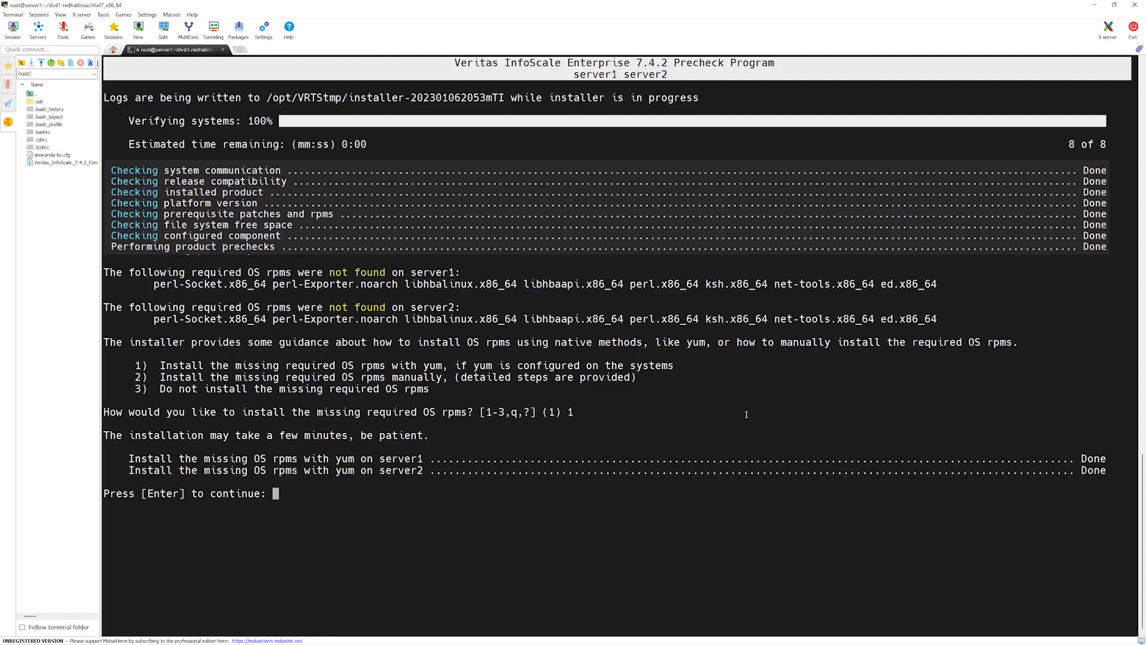
Continue past the rpm results to the precheck report with notes and kernel warnings.
key(Return)
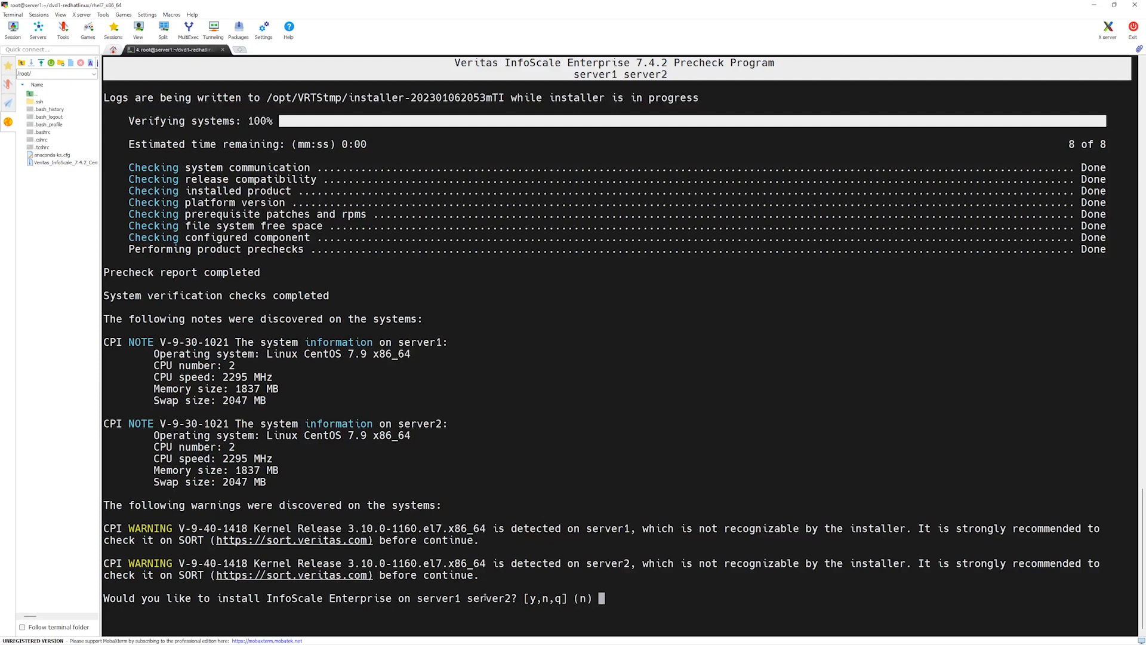
mouse_move(733, 580)
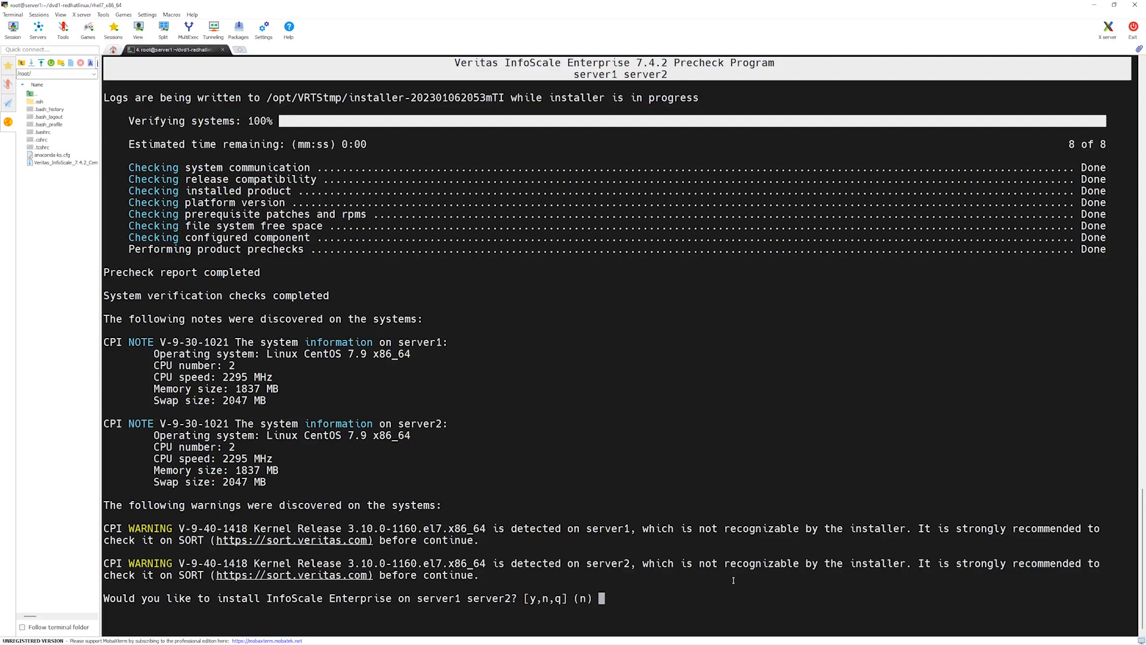
Answer n to installing InfoScale Enterprise, n to cleanup and n to viewing the summary file.
text(n)
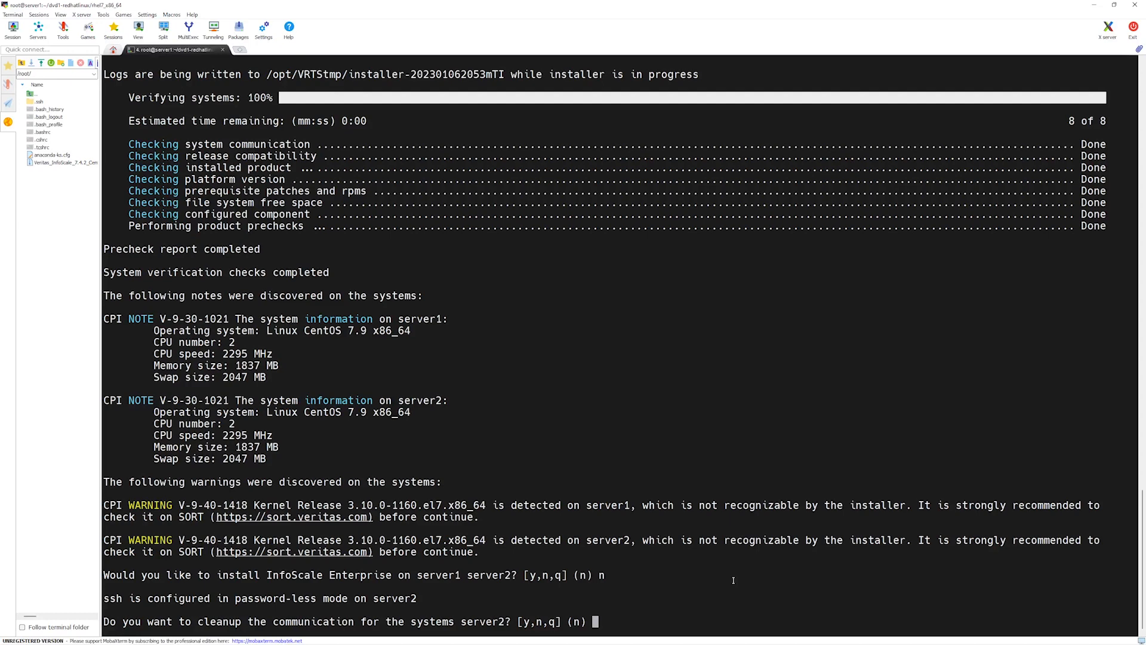
text(n)
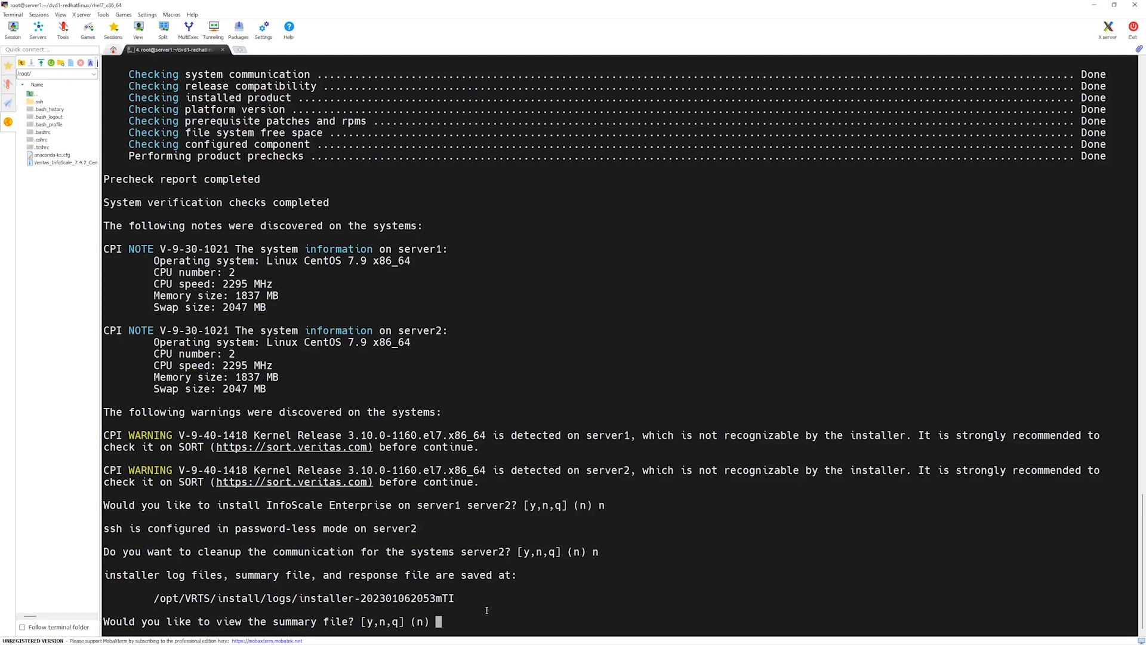
text(n)
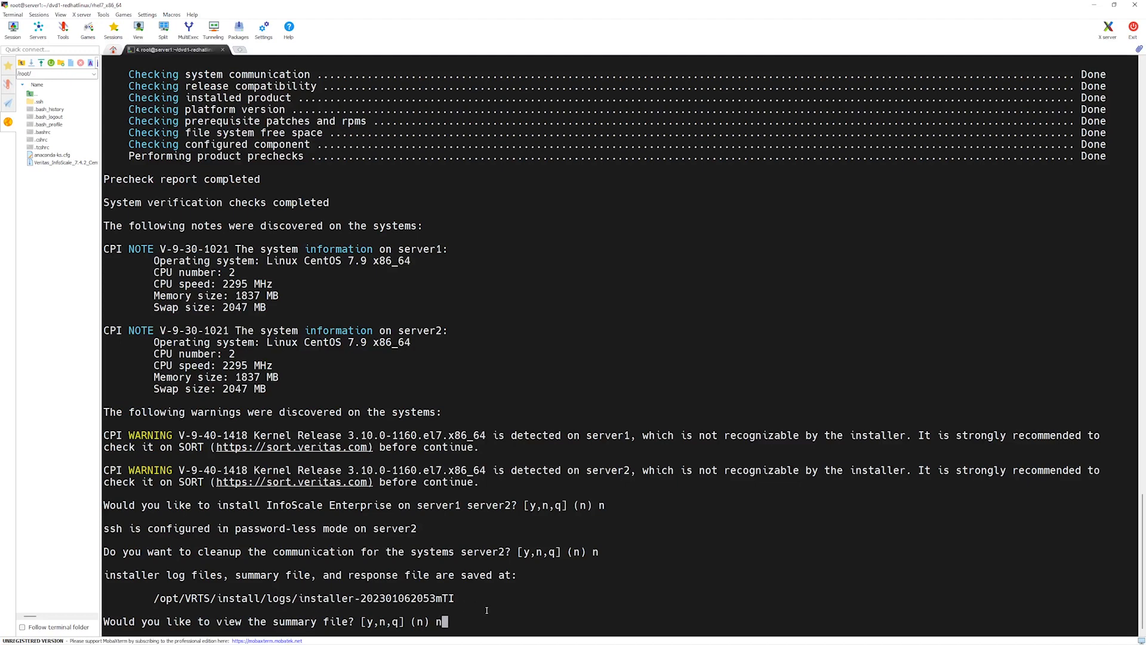